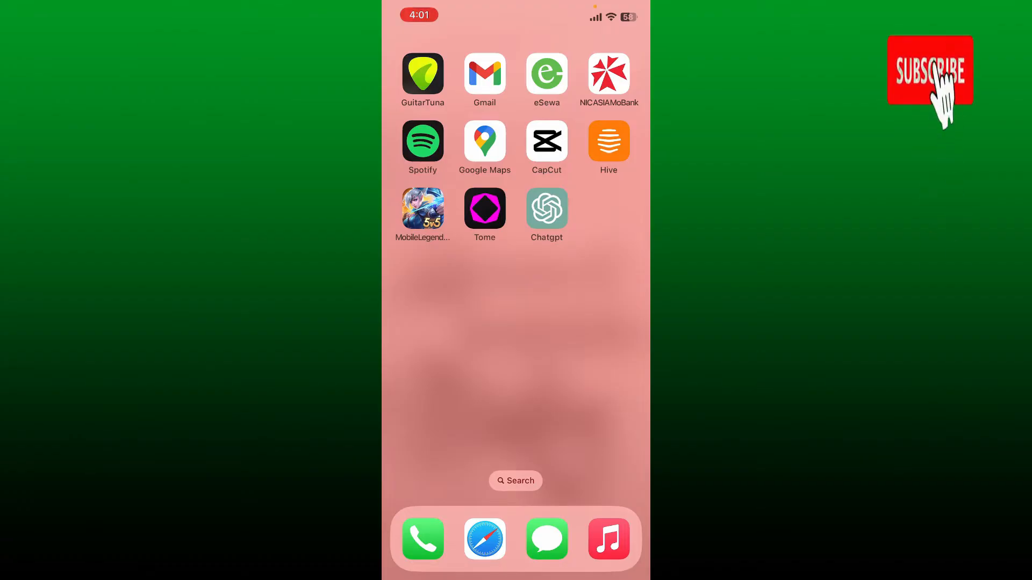
- Launch Tome from the iPhone home screen
left_click(928, 71)
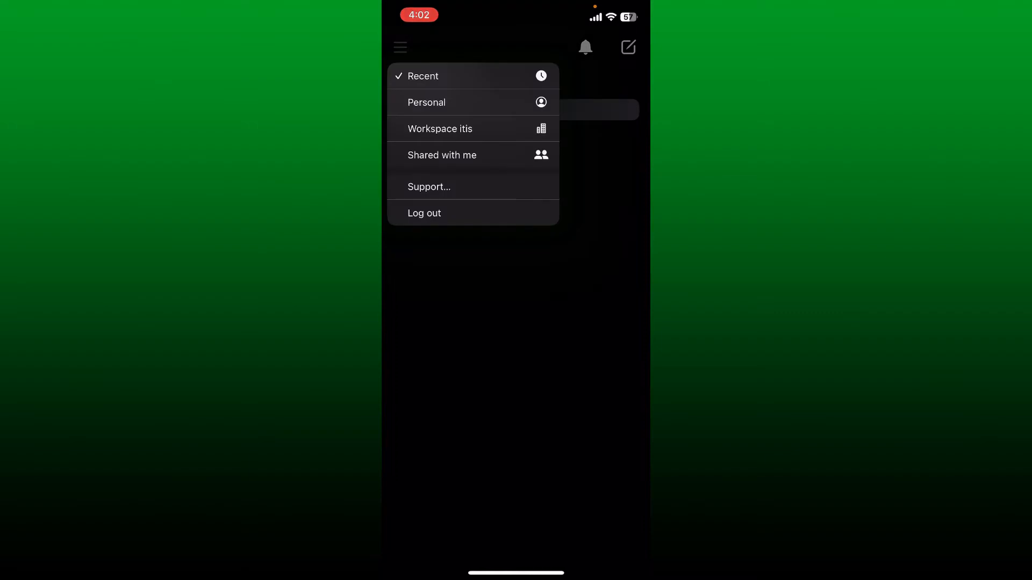
- Show Tome's Support sheet with the feedback and Delete Account choices
left_click(428, 187)
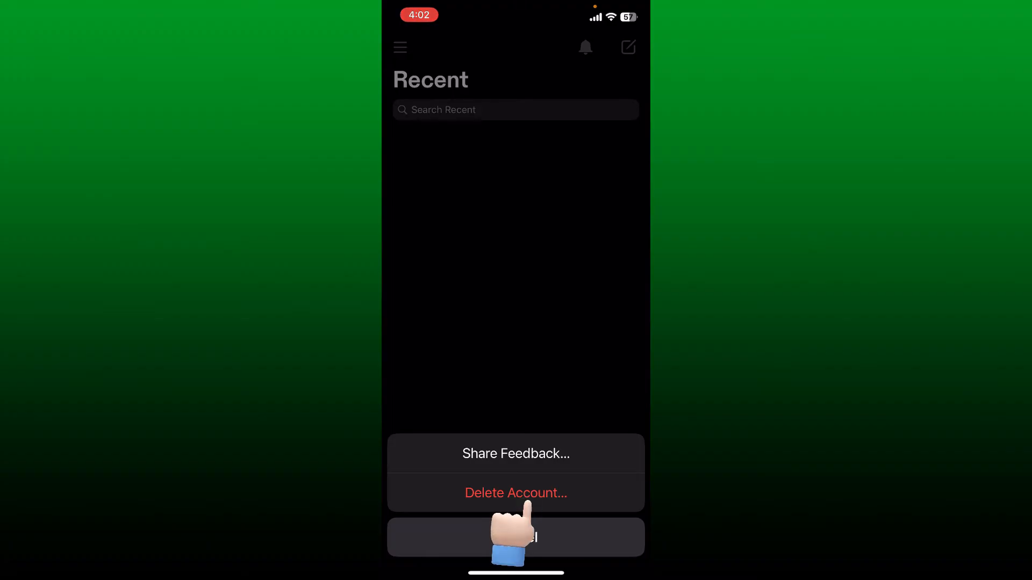
- Choose Delete Account and confirm it in the confirmation sheet
left_click(516, 493)
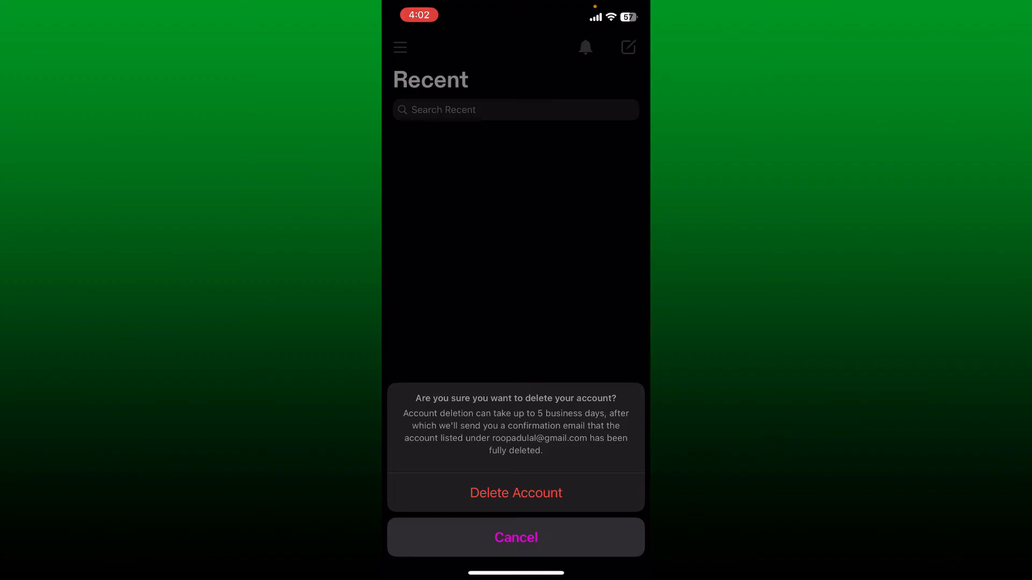
left_click(515, 493)
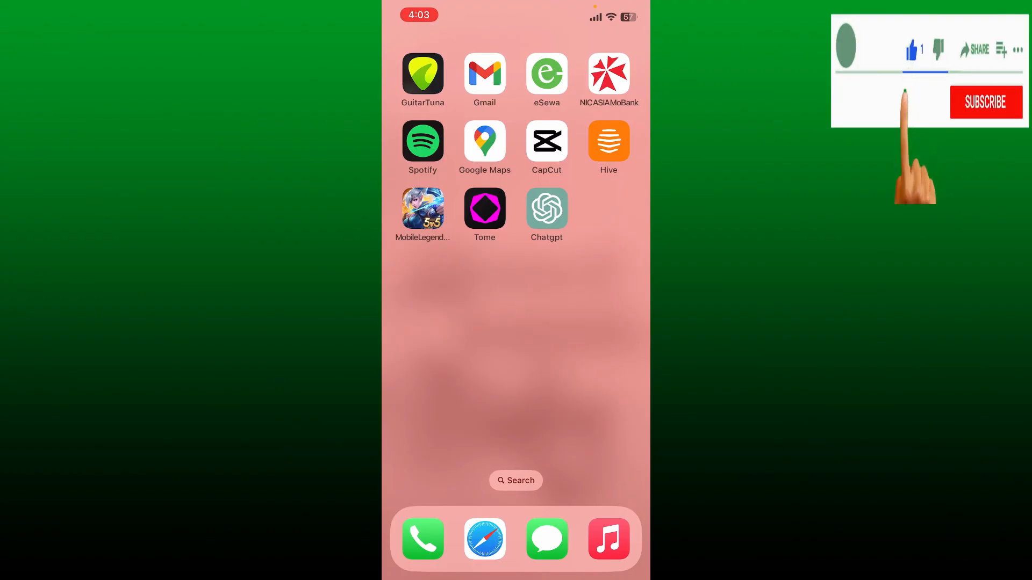
- Swipe to the home screen page with Files, Contacts, YouTube and WhatsApp
scroll("left", 3)
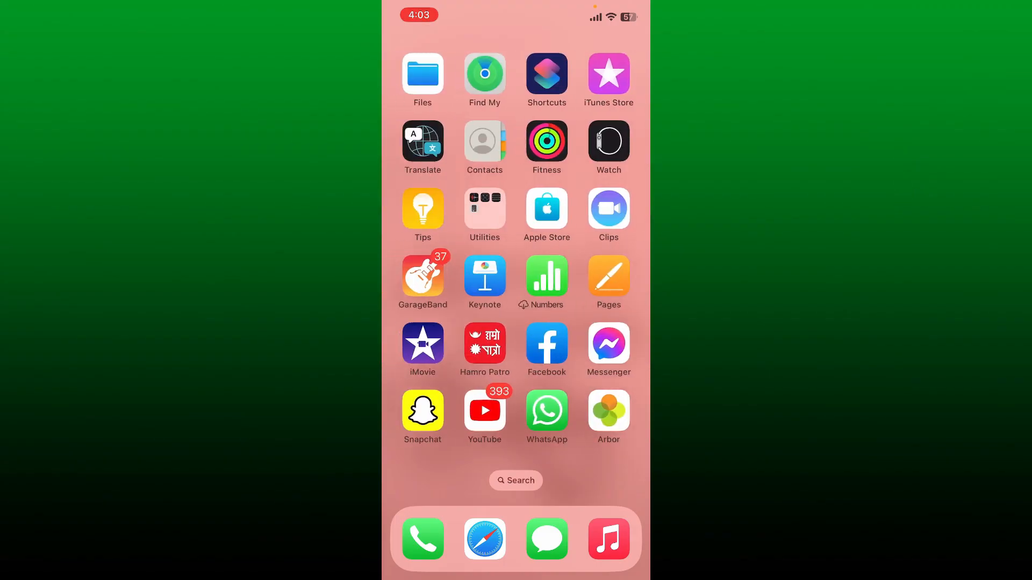